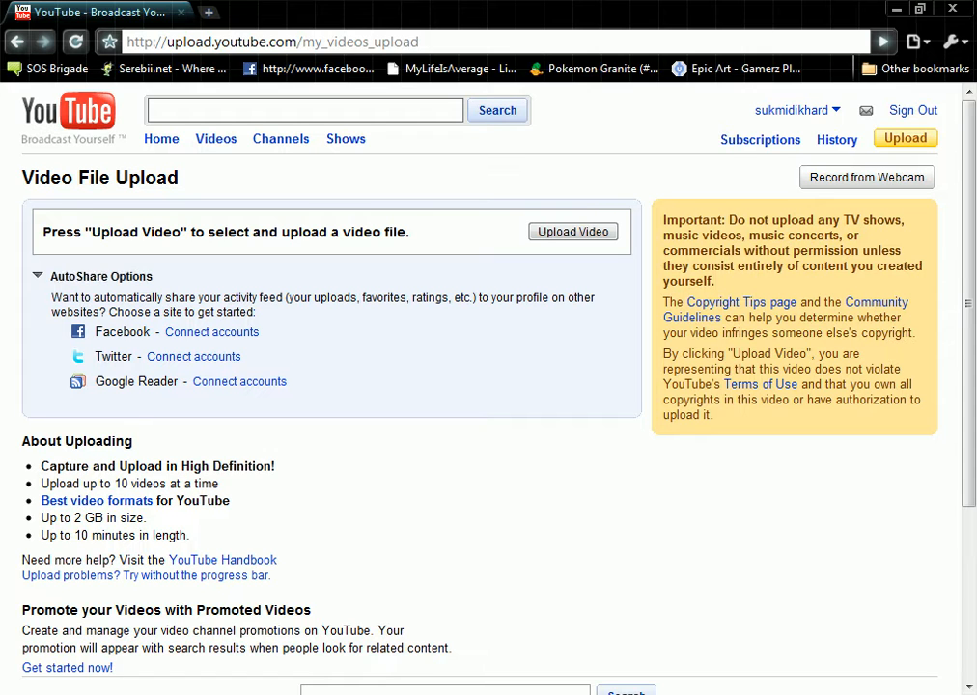
# Open YouTube's file chooser, showing the Camtasia Studio folder with YOUNUB and Leaf Green clips
pyautogui.click(572, 231)
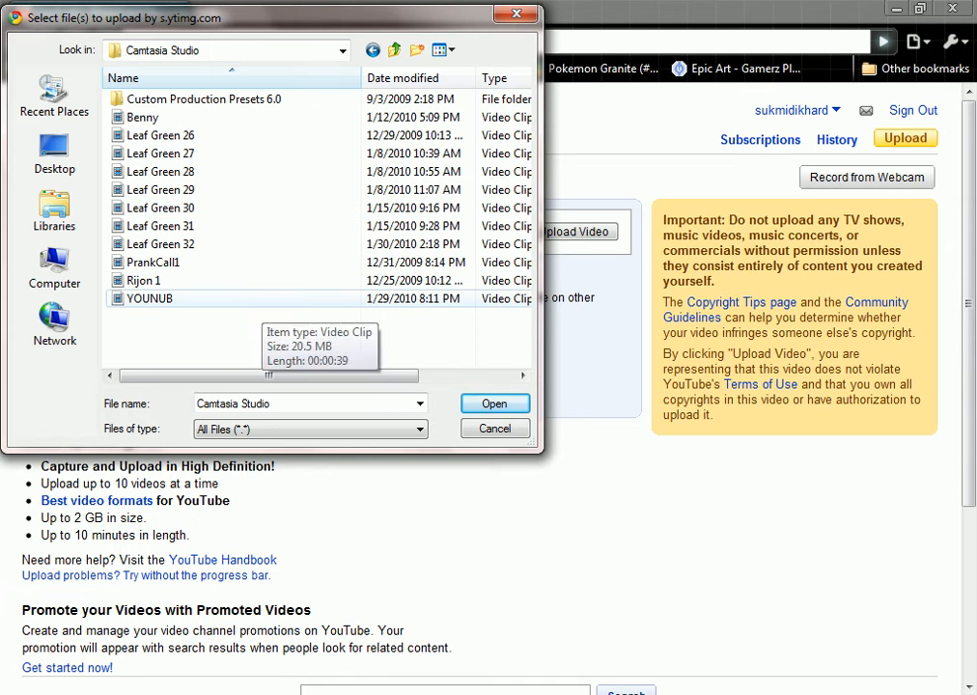
pyautogui.click(493, 403)
pyautogui.write('Big Black Cock In The City')
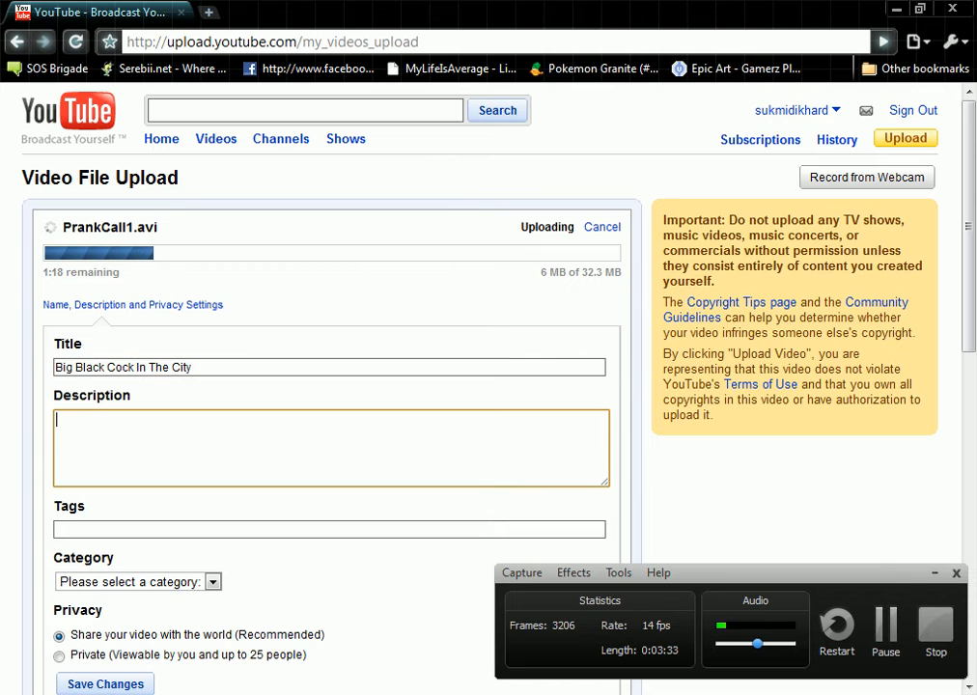